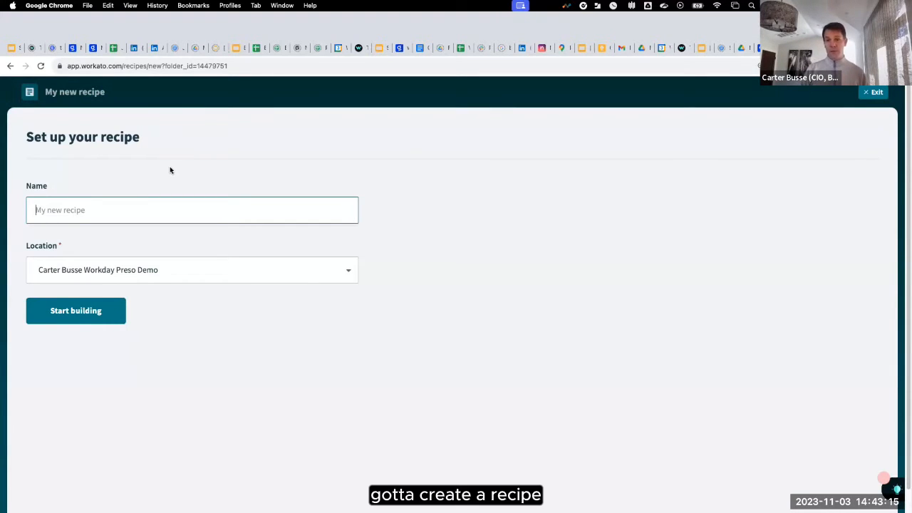
# - Name the recipe 'Workday to Zendesk - Onboarding Ticket' and start building it in the editor
pyautogui.write('Workday to Z')
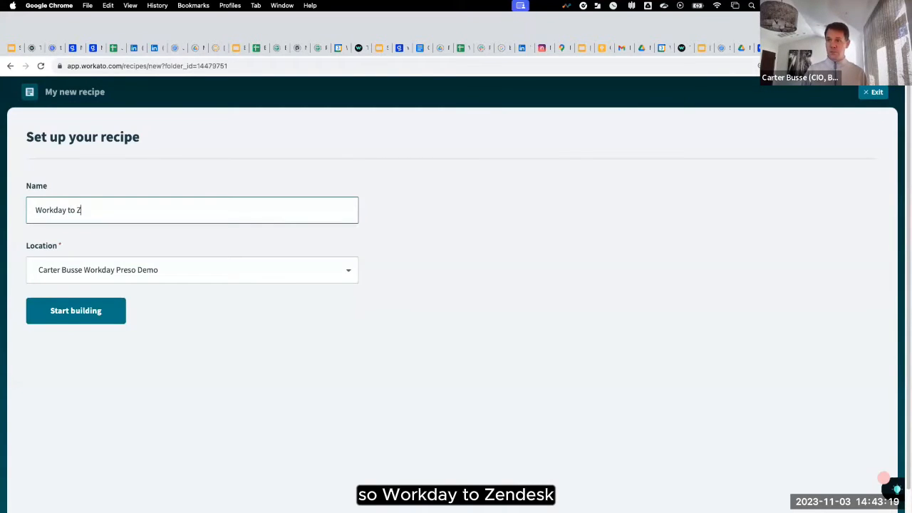
pyautogui.write('endesk - Onboarding Ticket')
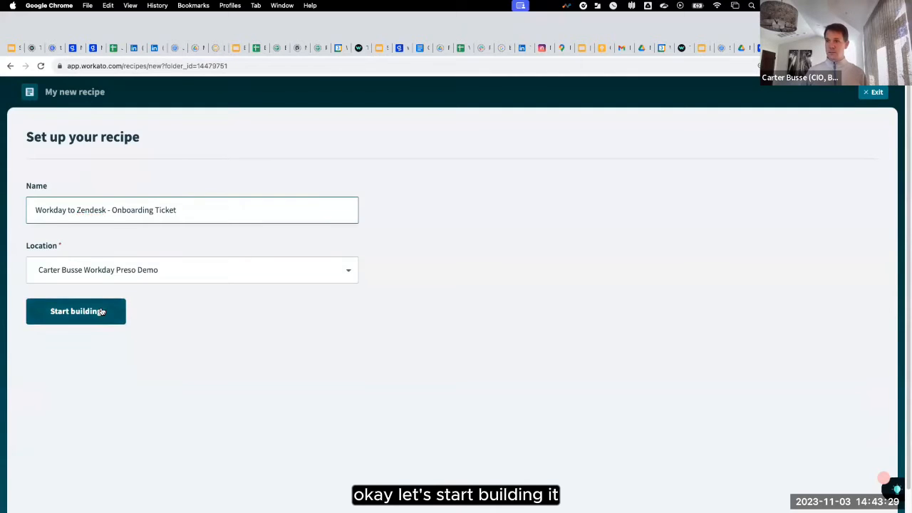
pyautogui.click(75, 311)
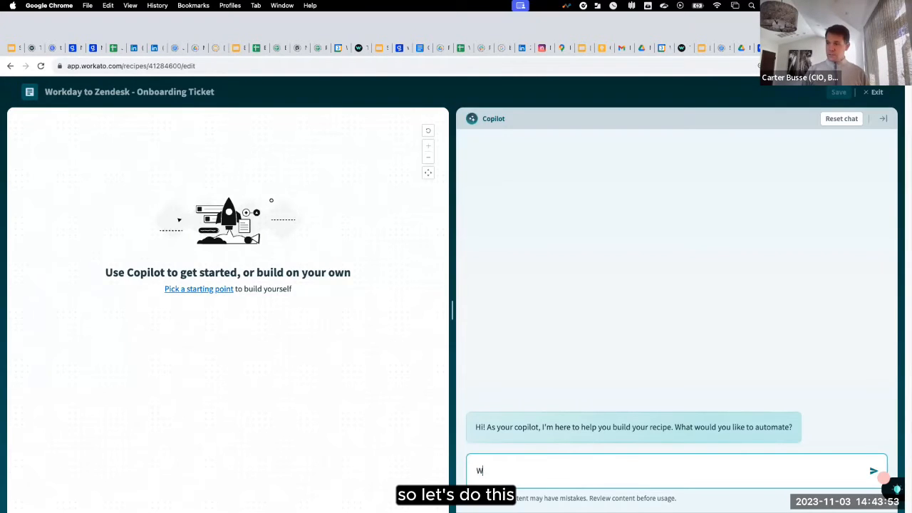
# - Send Copilot the request: new Workday employee creates an onboarding ticket in Zendesk passing first and last name
pyautogui.write('When a new employee')
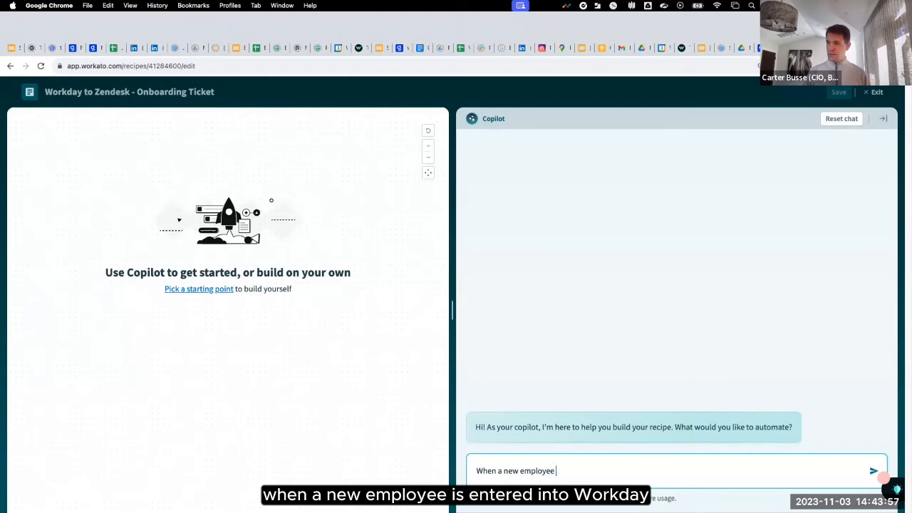
pyautogui.write('is entered into WO')
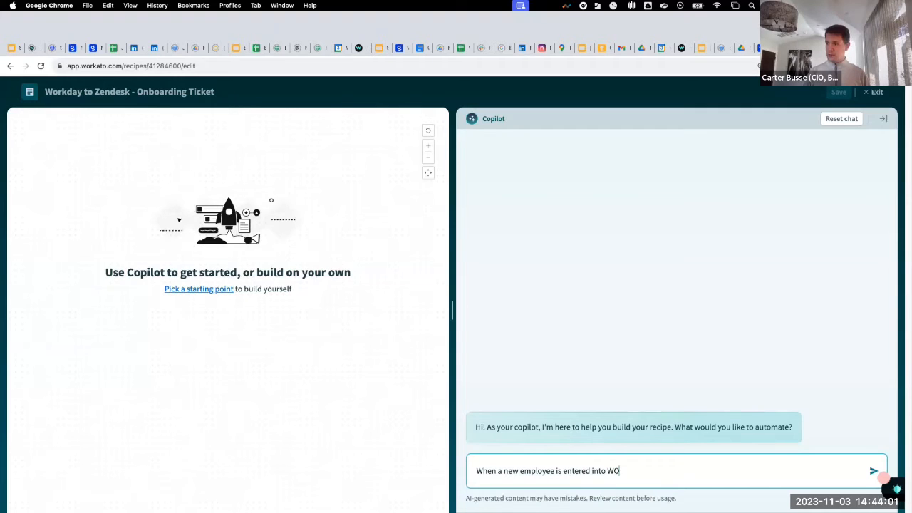
pyautogui.write('rkday')
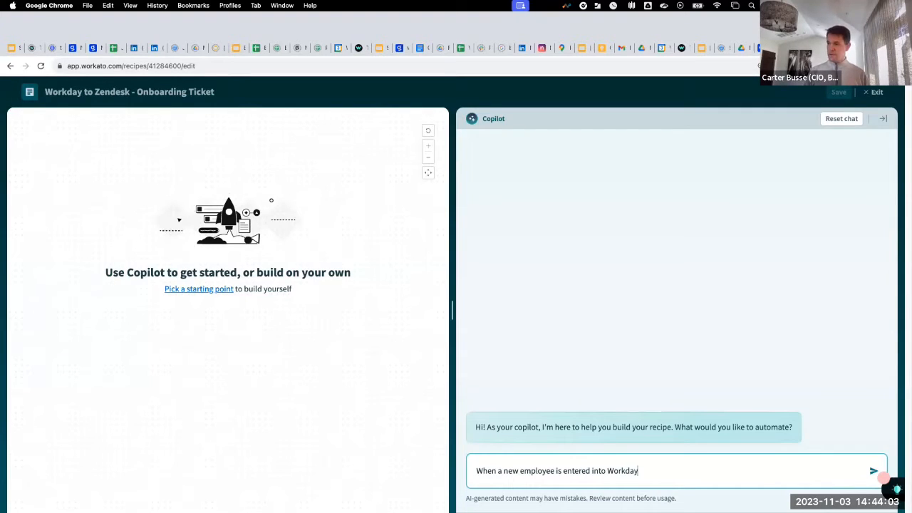
pyautogui.write('create a onboardin')
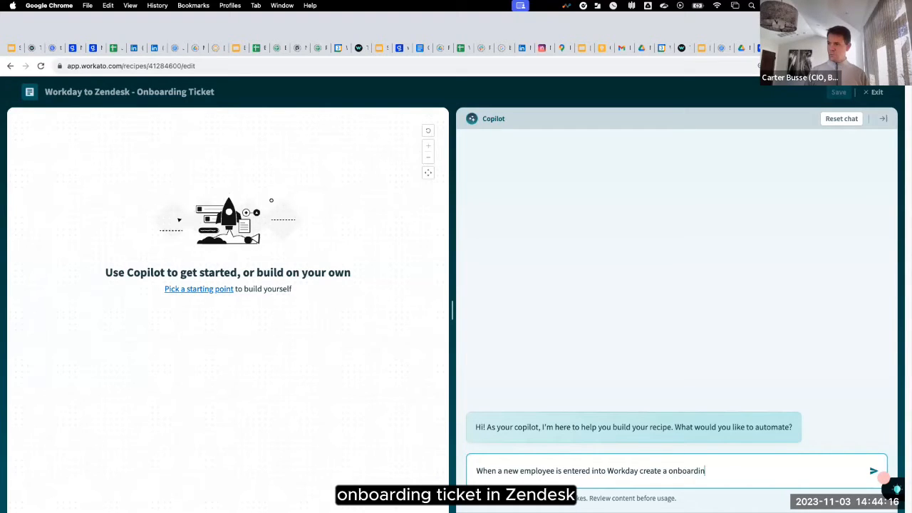
pyautogui.write('g ticket in')
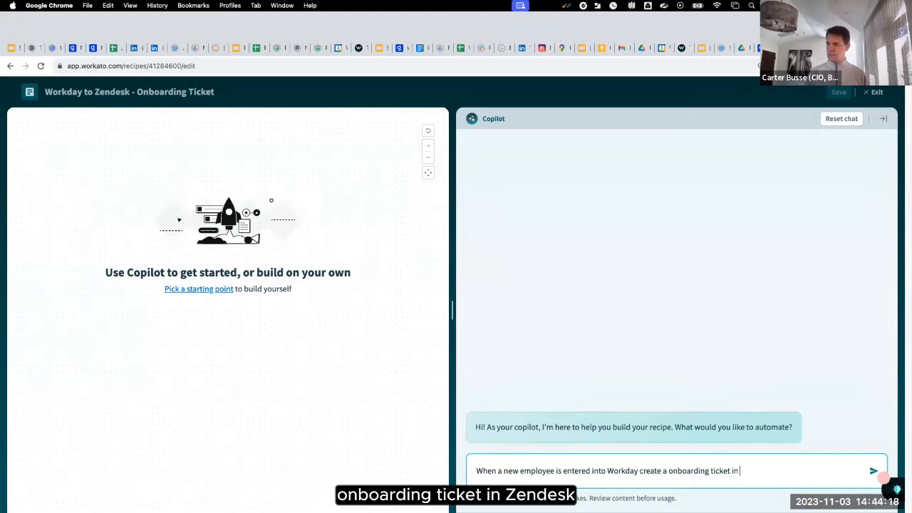
pyautogui.write('Zendesk')
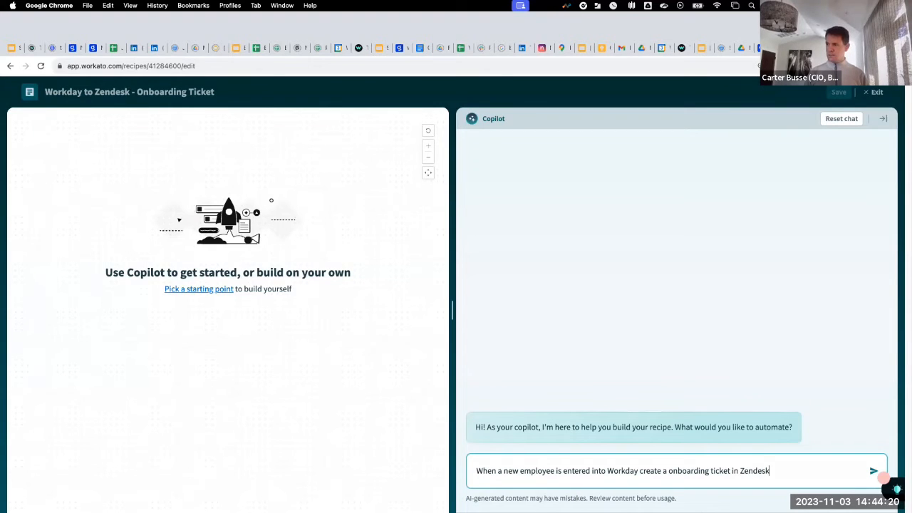
pyautogui.write('passing the f')
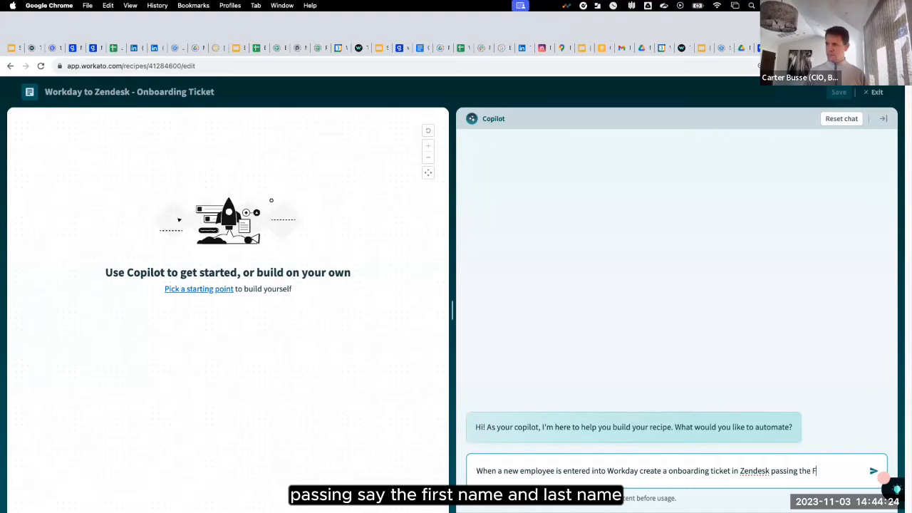
pyautogui.write('irst name')
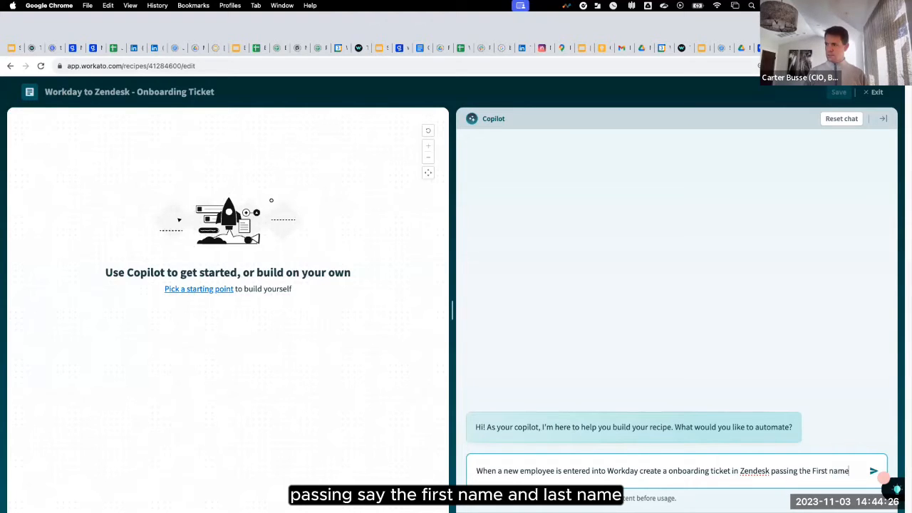
pyautogui.write('and last n')
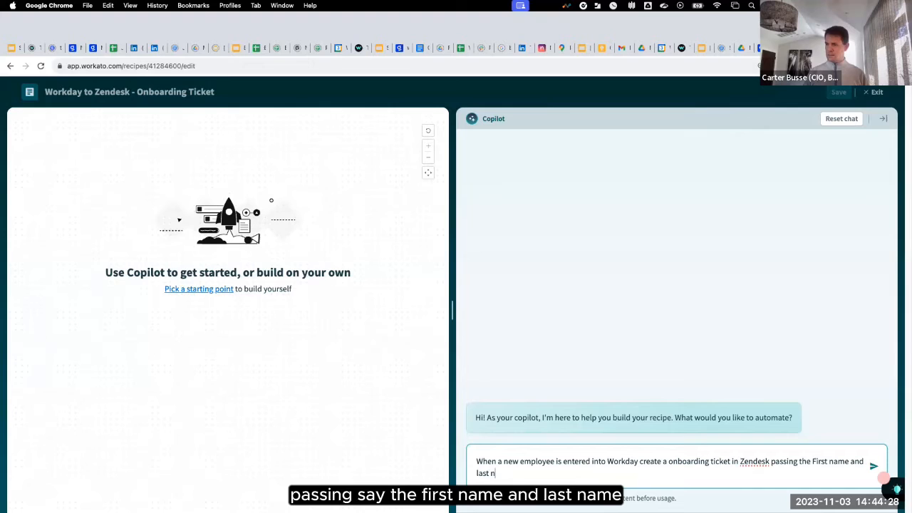
pyautogui.write('ame')
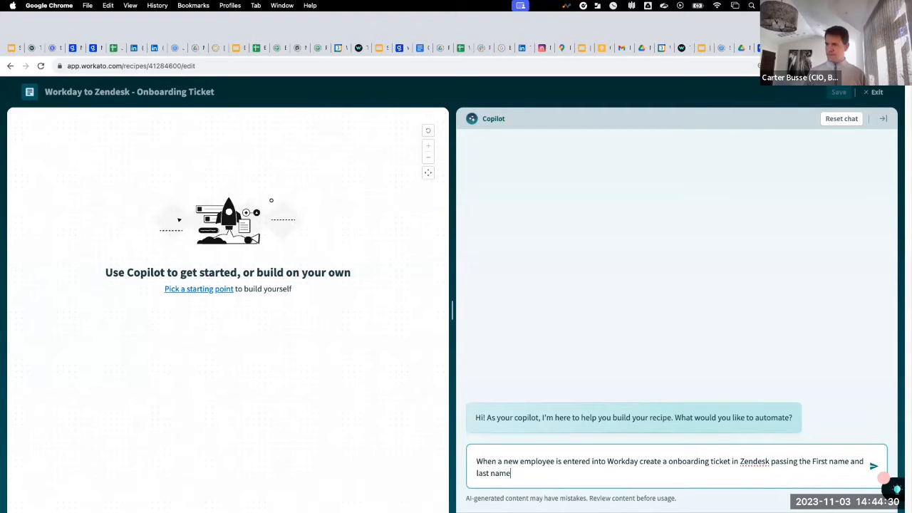
pyautogui.click(874, 468)
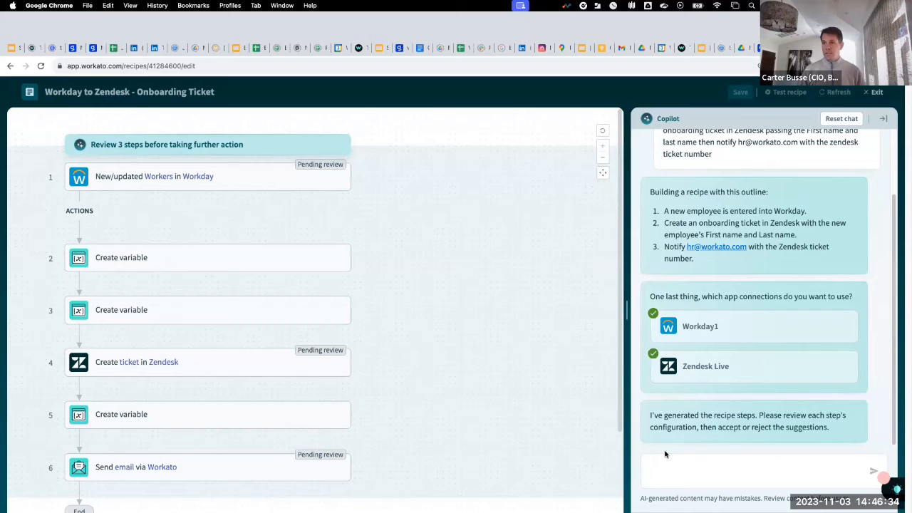
pyautogui.moveTo(217, 206)
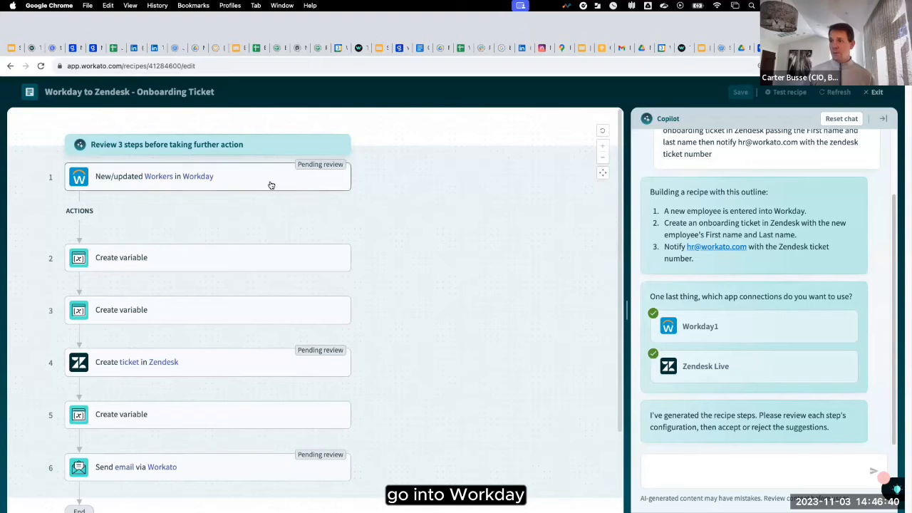
# - Review the generated Workday new-worker trigger with its 5-minute poll interval and Workers object
pyautogui.click(207, 177)
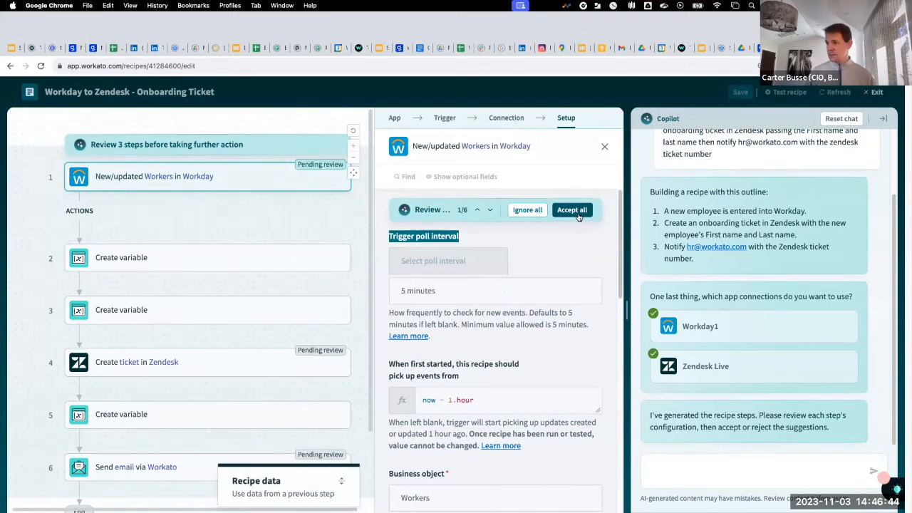
# - Review the Create ticket in Zendesk step whose subject combines Onboarding with first and last name
pyautogui.click(572, 210)
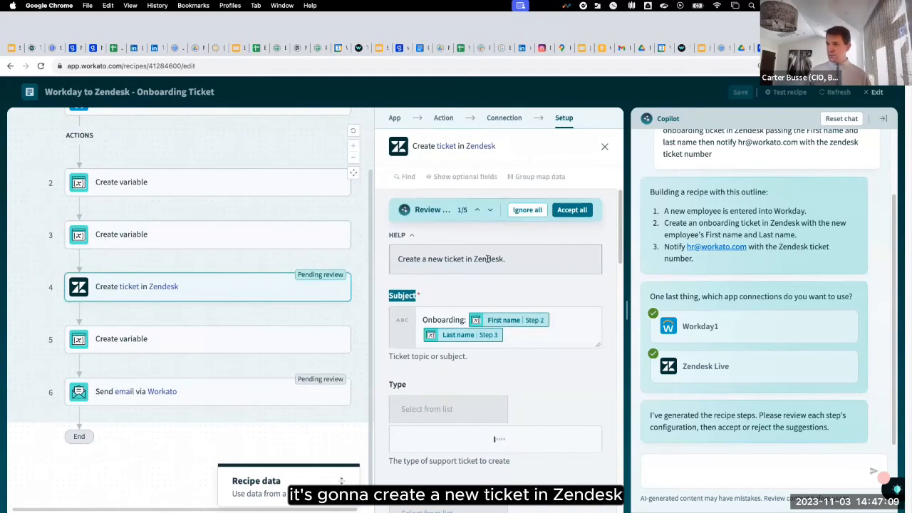
# - Accept all suggested Zendesk ticket settings and check the Type, Priority and Status fields
pyautogui.click(571, 209)
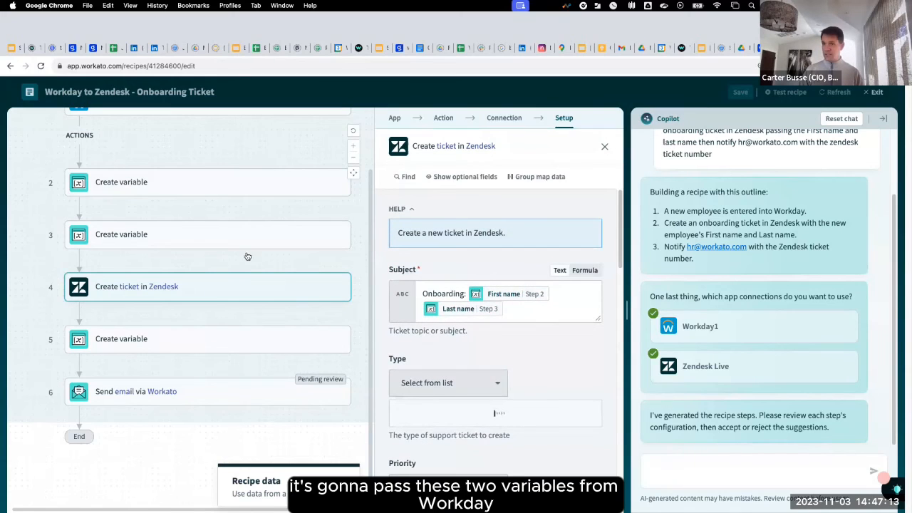
pyautogui.moveTo(154, 199)
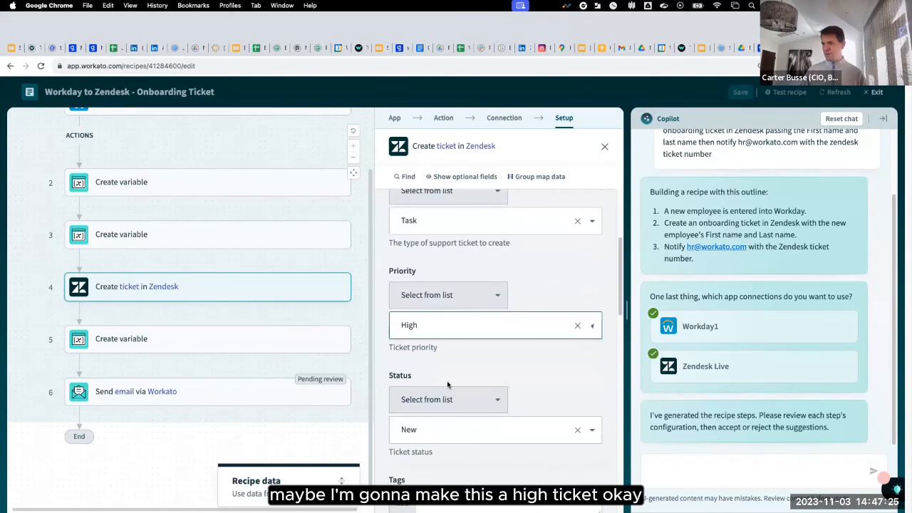
pyautogui.scroll(-3)
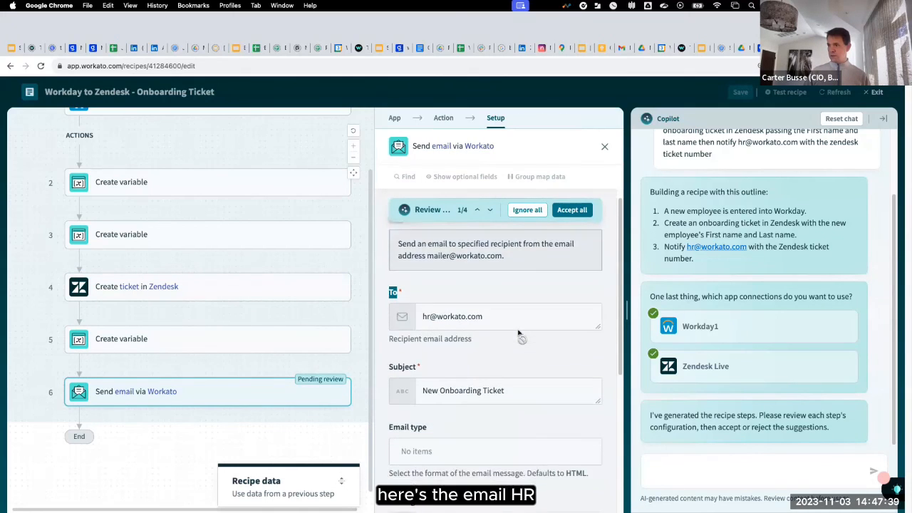
# - Review the HR email's To, New Onboarding Ticket subject and message with the Zendesk ticket ID
pyautogui.scroll(-3)
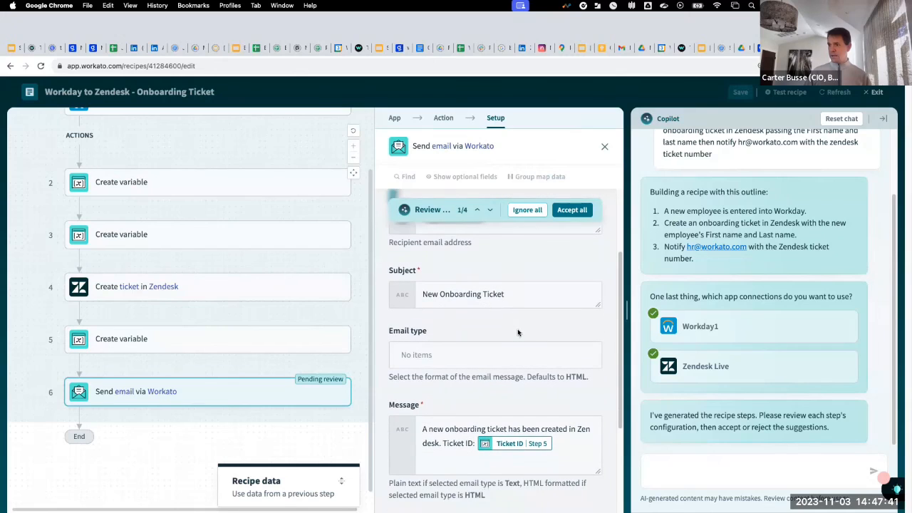